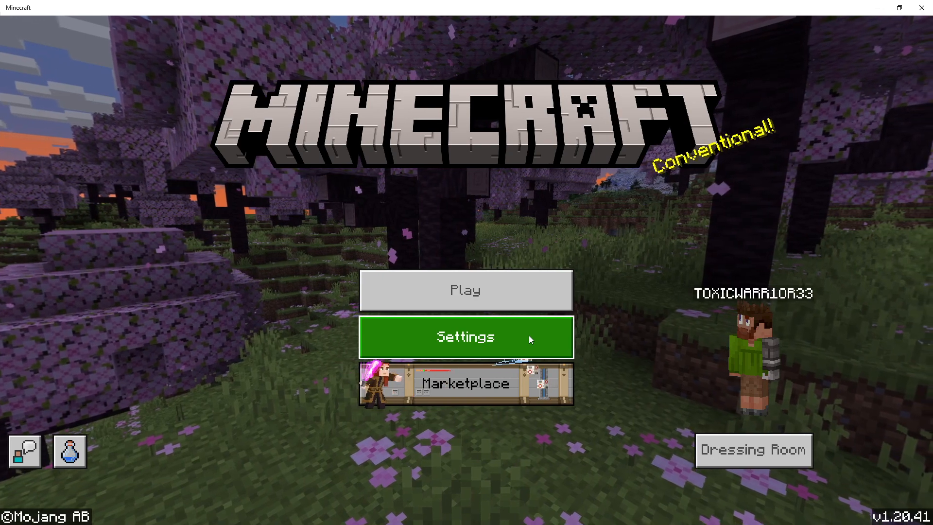
Reach the Storage settings page listing 120.9MB of cached data.
{"action": "left_click", "coordinate": [466, 337]}
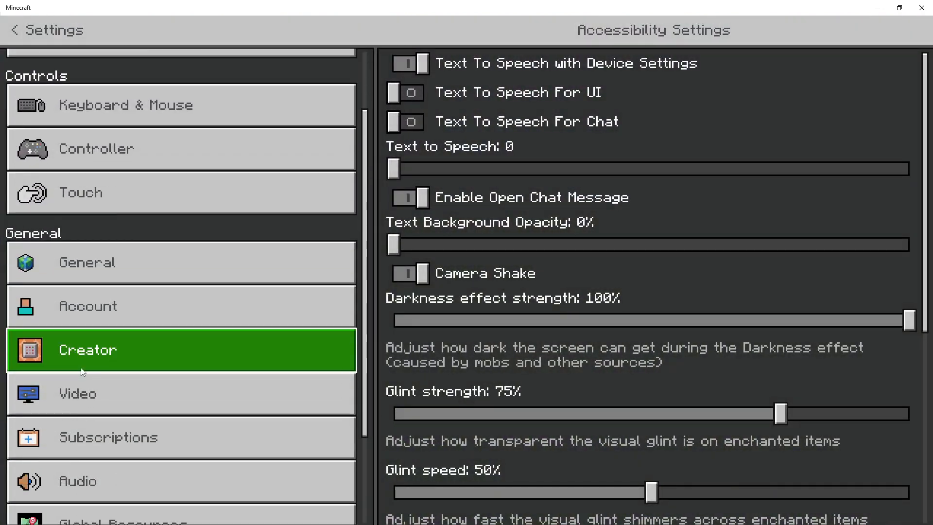
{"action": "left_click", "coordinate": [178, 445]}
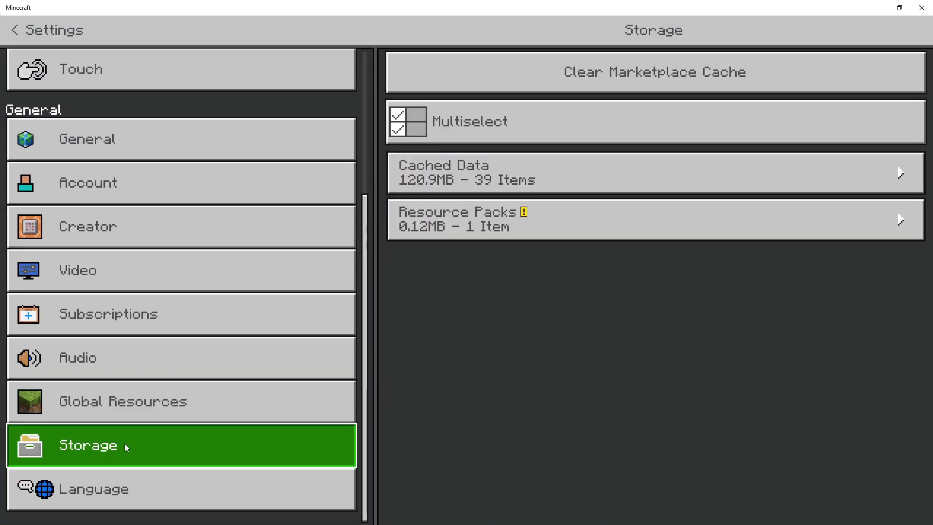
{"action": "mouse_move", "coordinate": [598, 169]}
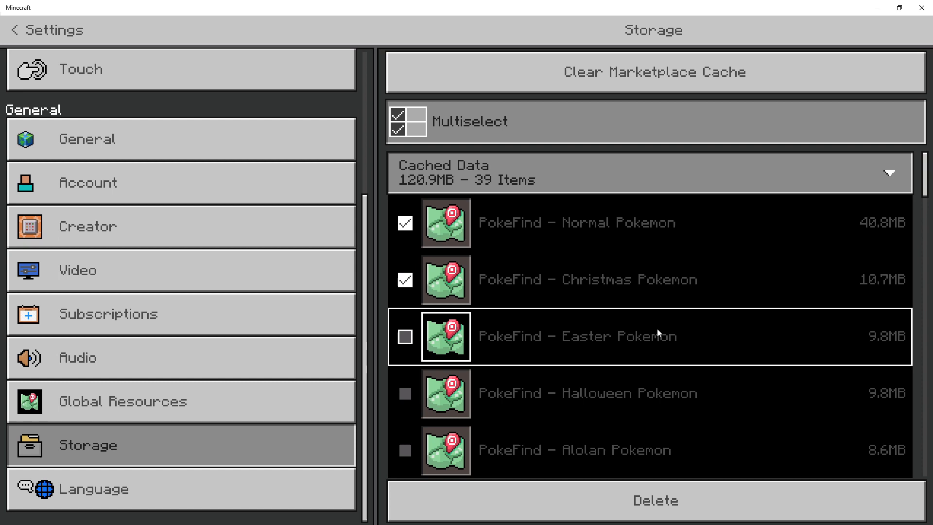
Scroll through the expanded cached data list, ticking the PokeFind pack entries for deletion.
{"action": "scroll", "scroll_direction": "down", "scroll_amount": 3}
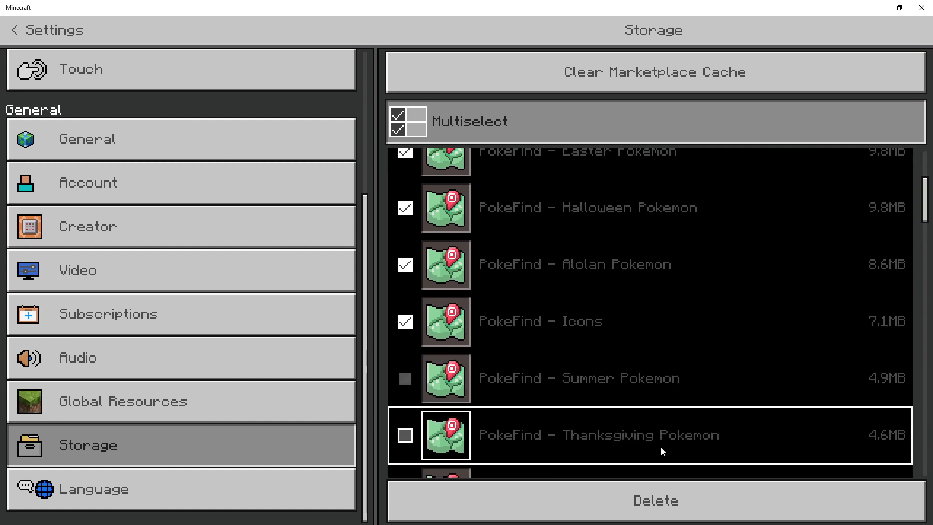
{"action": "scroll", "scroll_direction": "down", "scroll_amount": 3}
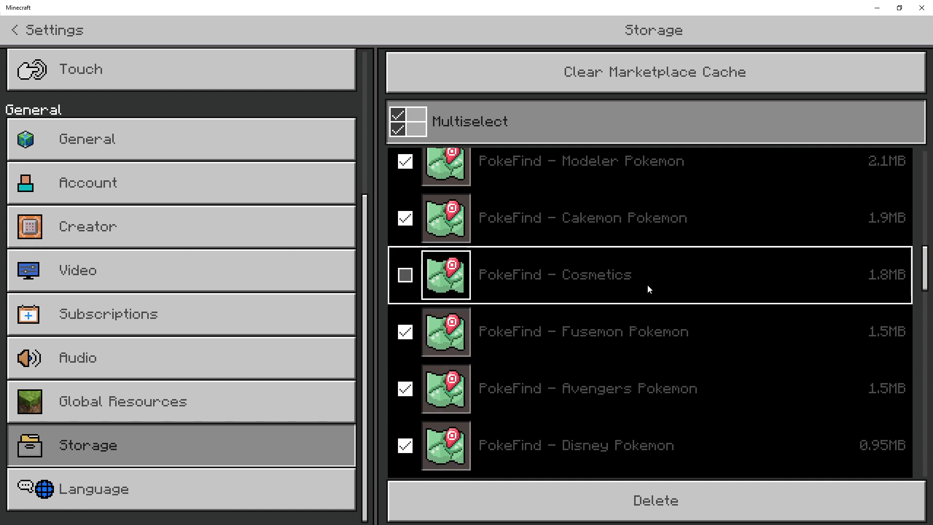
{"action": "scroll", "scroll_direction": "down", "scroll_amount": 3}
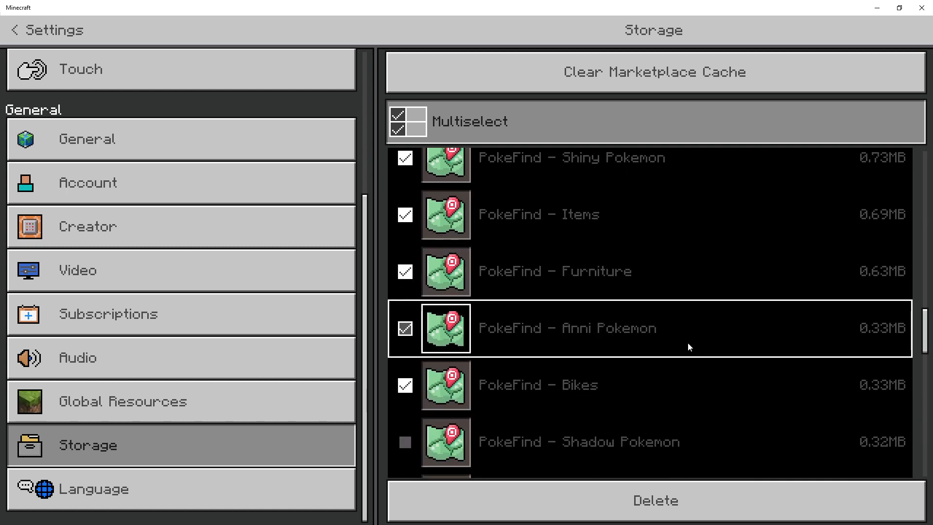
{"action": "scroll", "scroll_direction": "down", "scroll_amount": 3}
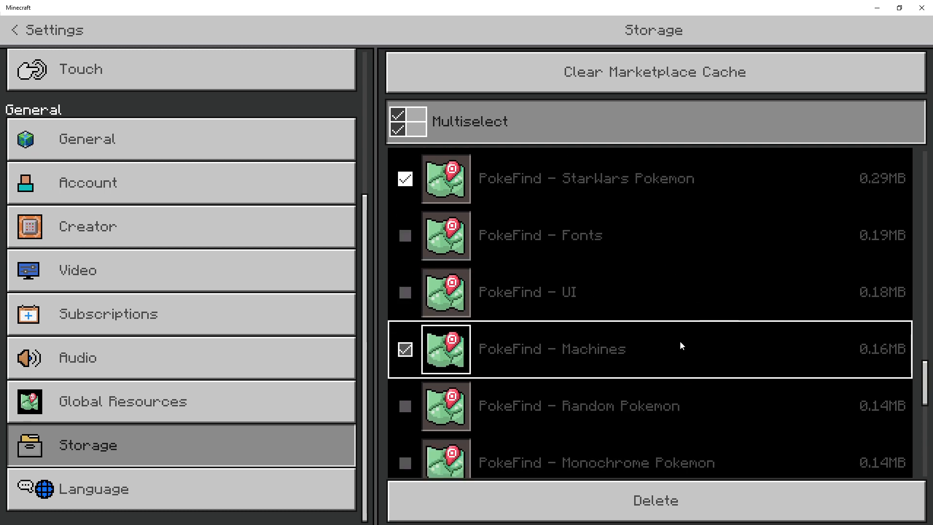
{"action": "scroll", "scroll_direction": "down", "scroll_amount": 3}
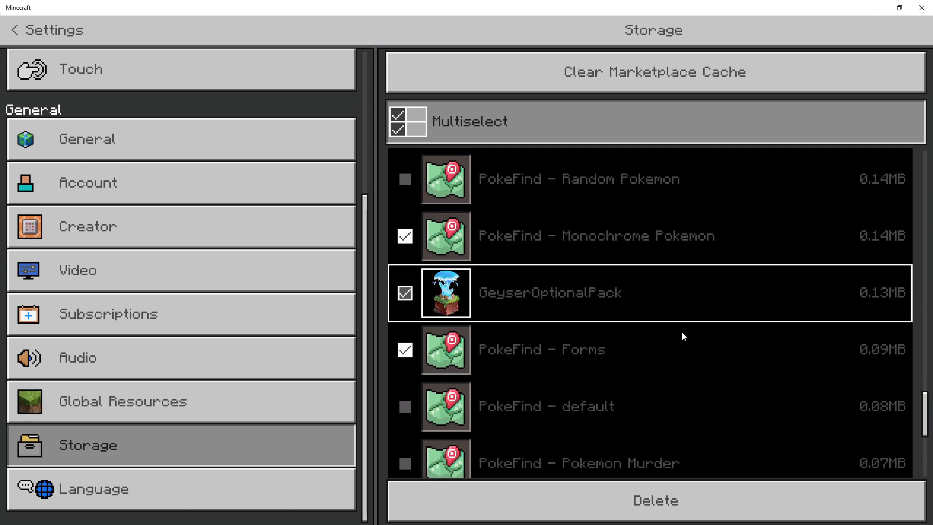
{"action": "scroll", "scroll_direction": "down", "scroll_amount": 3}
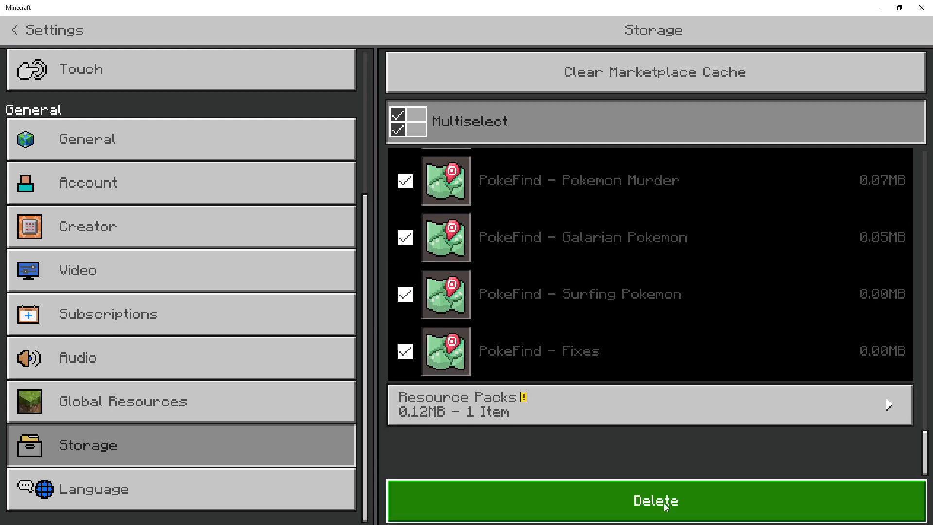
Delete the ticked cached PokeFind packs and return to the main menu.
{"action": "left_click", "coordinate": [654, 499]}
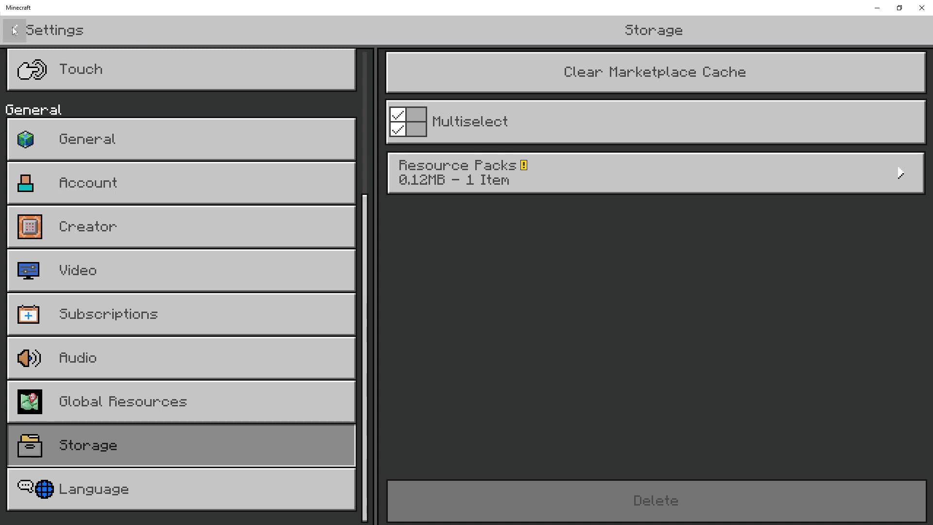
{"action": "left_click", "coordinate": [13, 30]}
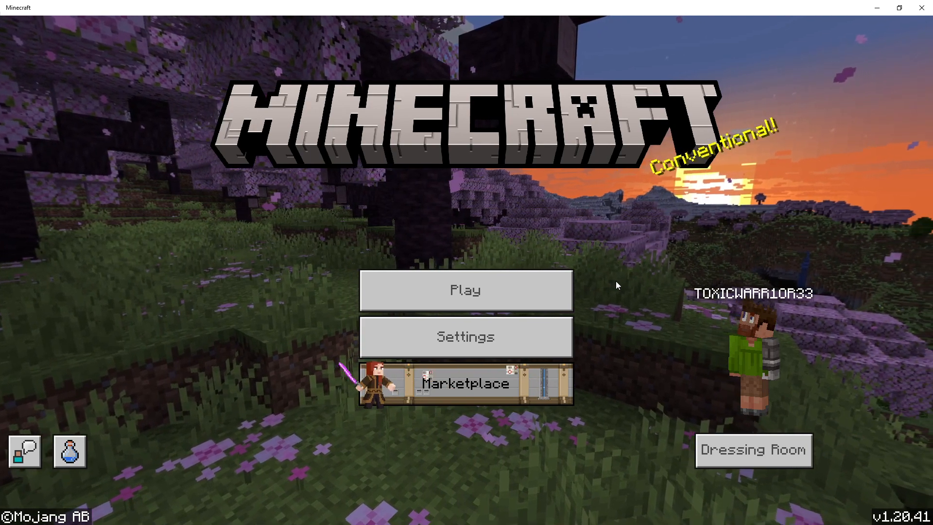
Join the Pokefind server from the Servers list so its packs redownload.
{"action": "left_click", "coordinate": [464, 290]}
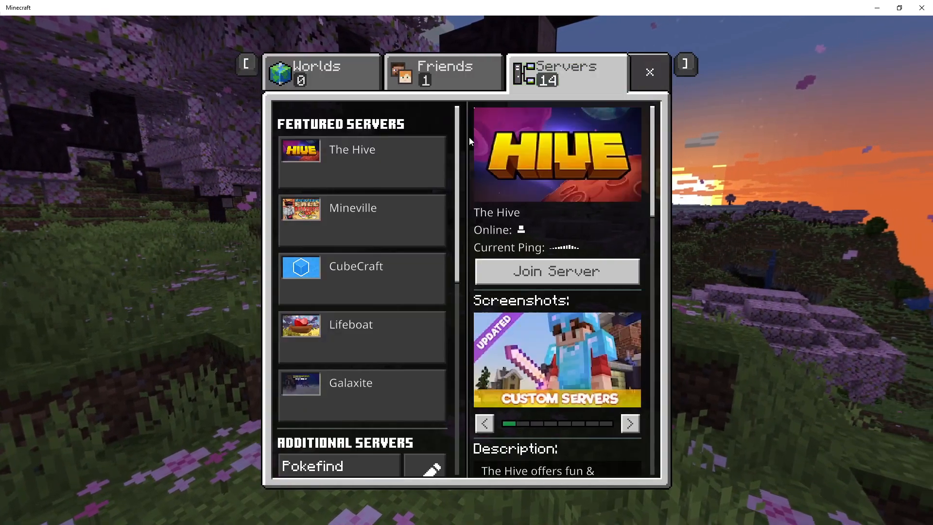
{"action": "scroll", "scroll_direction": "down", "scroll_amount": 3}
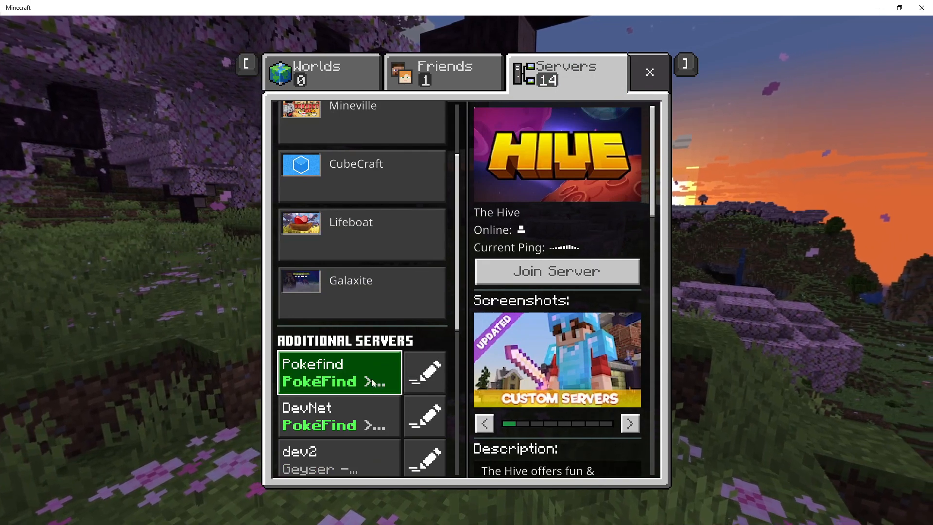
{"action": "left_click", "coordinate": [556, 271]}
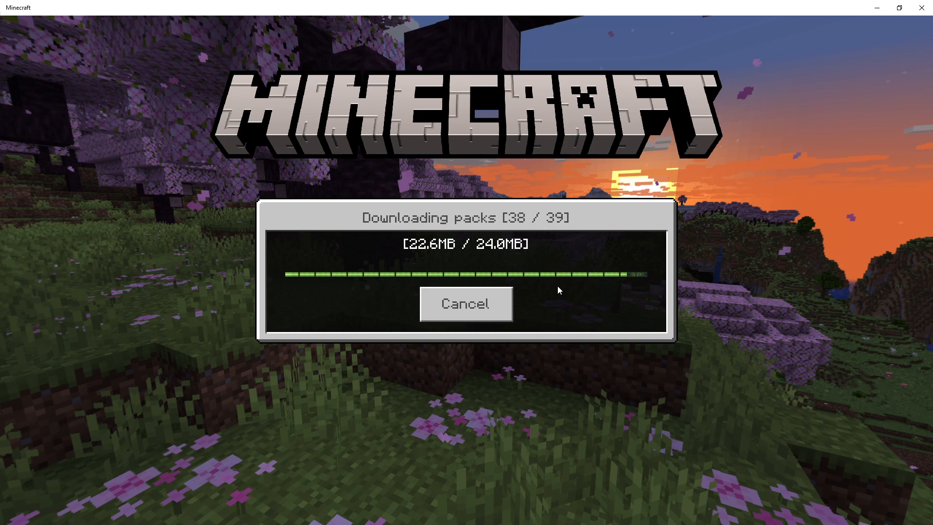
{"action": "mouse_move", "coordinate": [591, 322]}
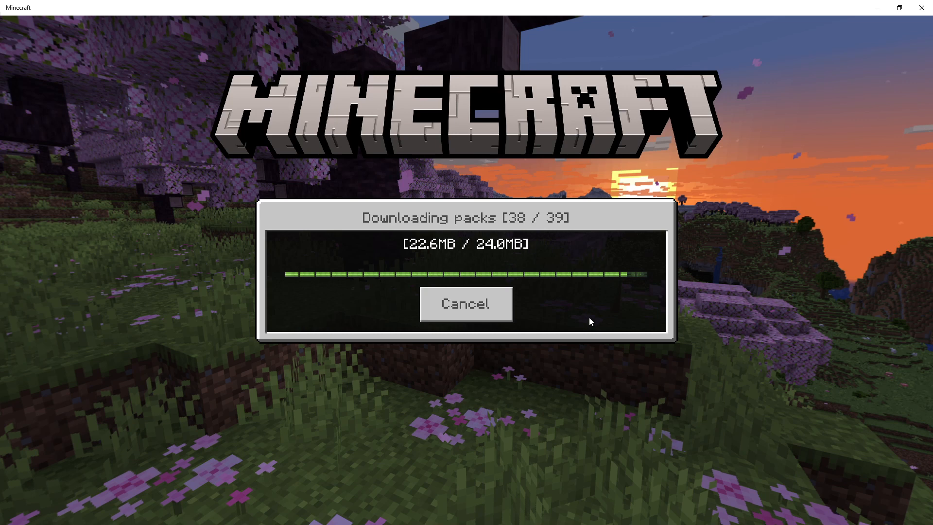
{"action": "mouse_move", "coordinate": [563, 321]}
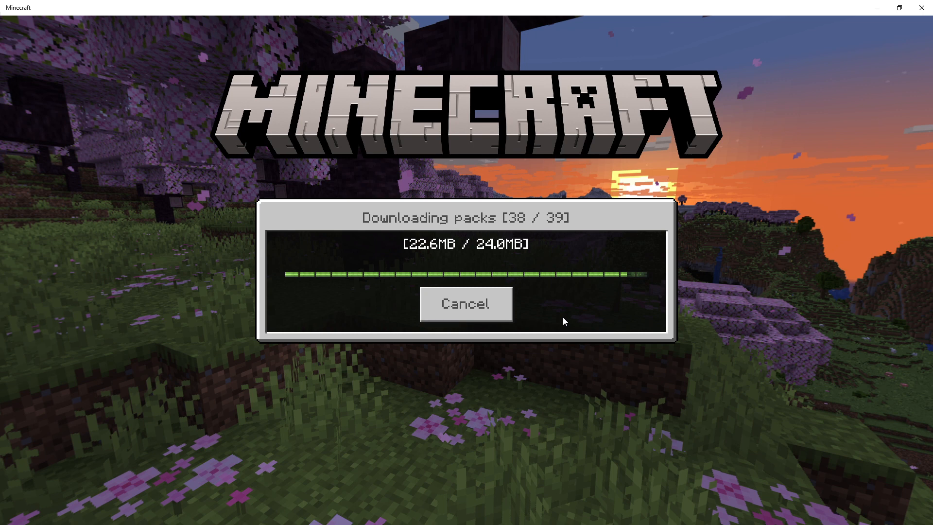
{"action": "mouse_move", "coordinate": [580, 318]}
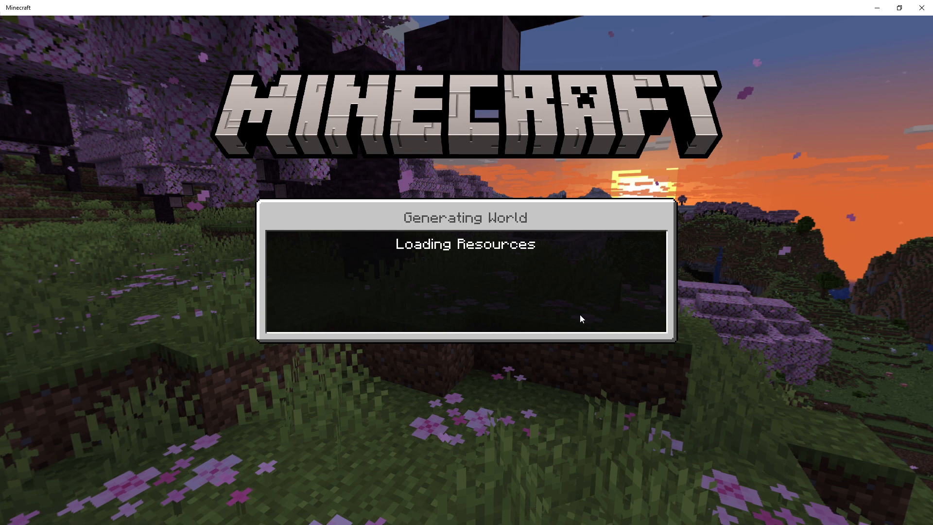
{"action": "mouse_move", "coordinate": [596, 314]}
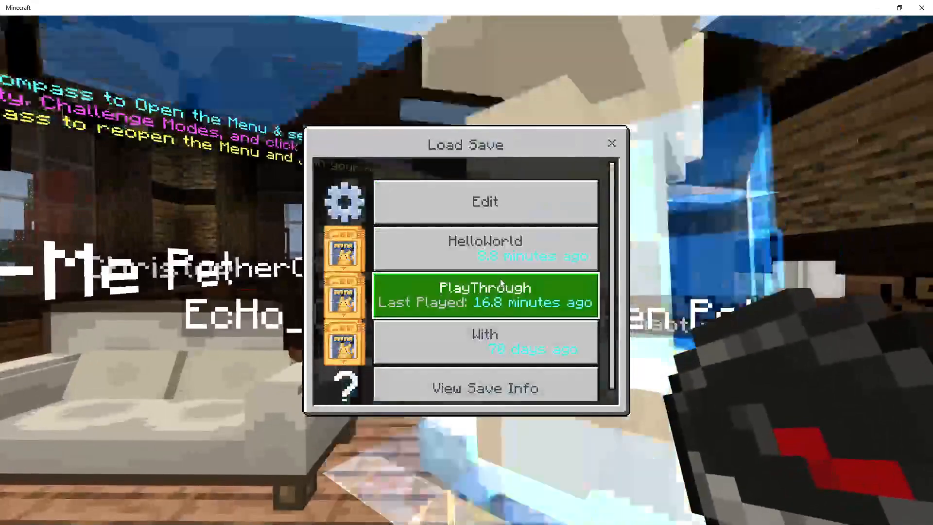
Load the PlayThrough save so the Pokefind world starts building terrain.
{"action": "left_click", "coordinate": [484, 294]}
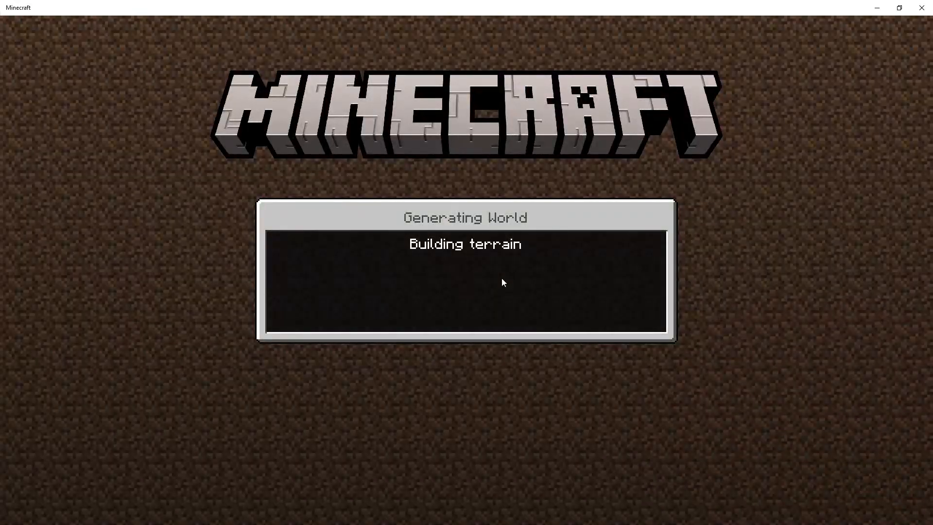